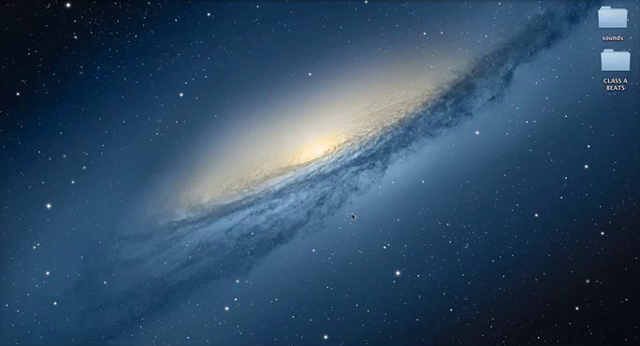
mouse_move(318, 156)
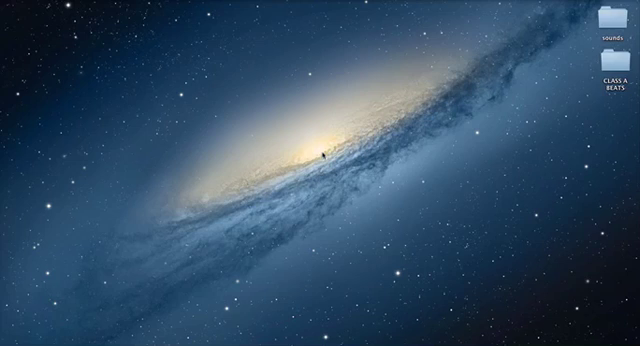
mouse_move(326, 118)
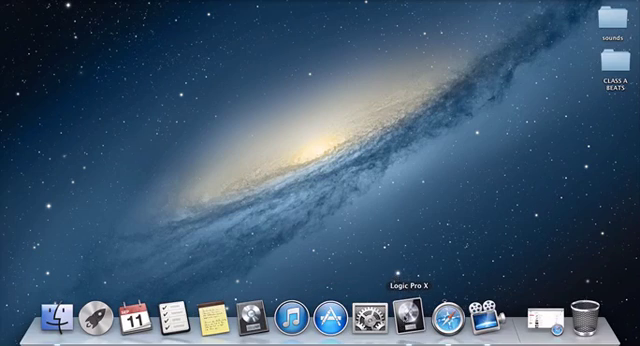
- Launch Logic Pro X and start a new empty project, reaching the new-track dialog
left_click(412, 318)
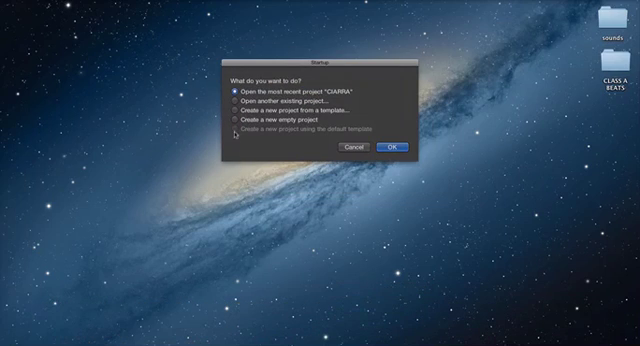
left_click(232, 120)
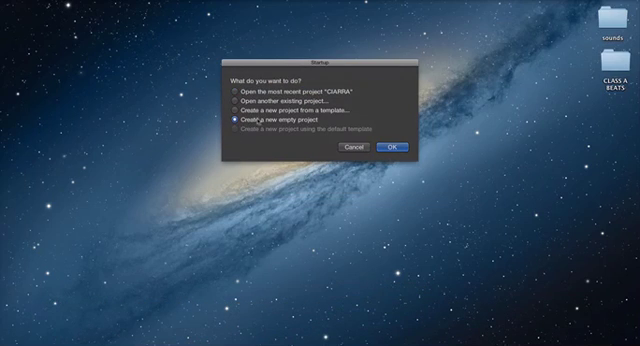
left_click(392, 146)
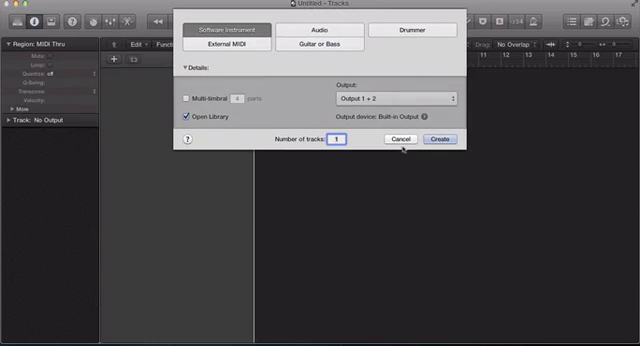
mouse_move(448, 162)
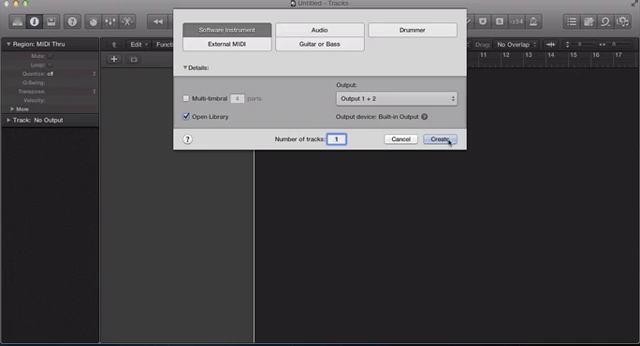
- Create one Software Instrument track, which loads Classic Electric Piano
left_click(438, 140)
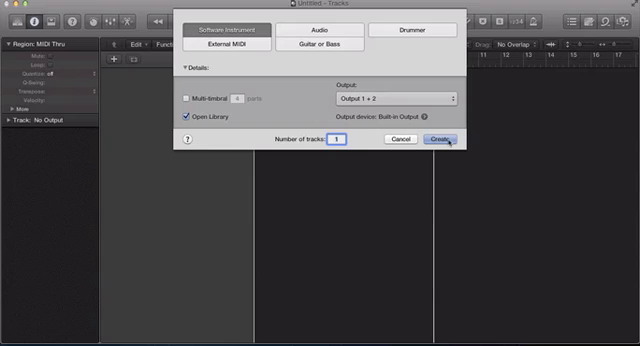
left_click(436, 140)
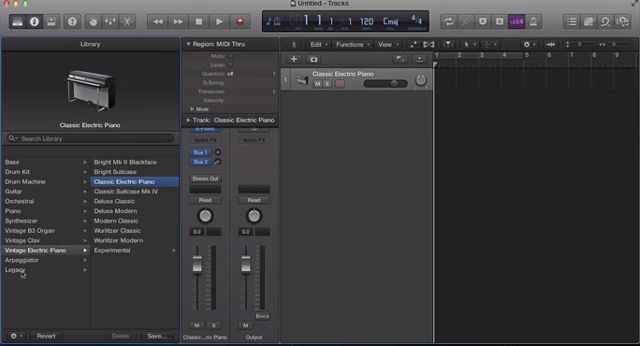
- Show the Drum Kit collections in the Library pane
left_click(20, 270)
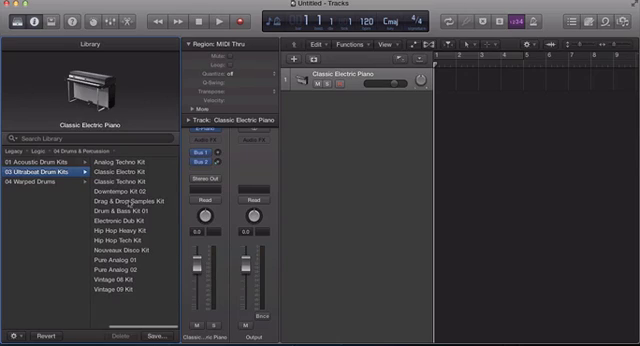
- Load the Drag & Drop Samples Kit onto the track in place of Classic Electric Piano
left_click(120, 204)
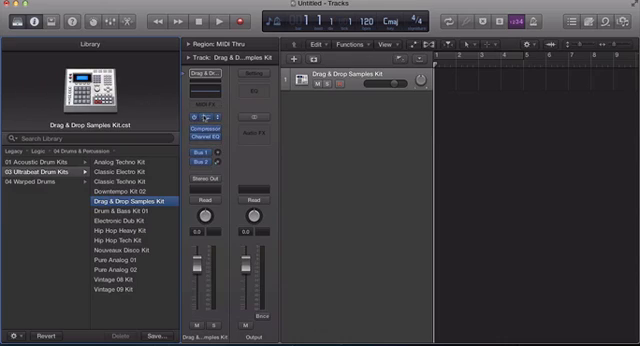
mouse_move(204, 122)
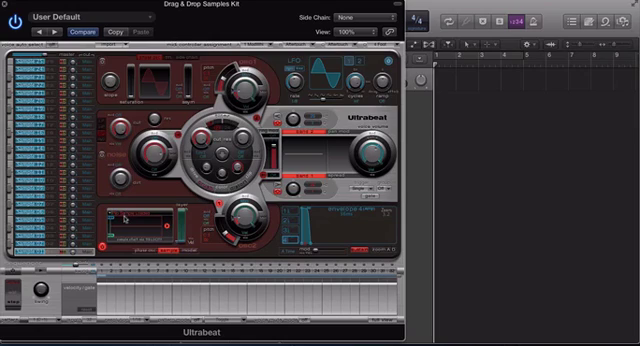
- Choose Load Sample… from the Ultrabeat voice's sample source menu
left_click(130, 216)
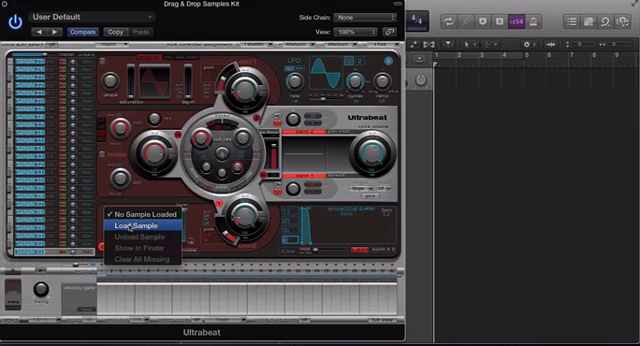
left_click(124, 224)
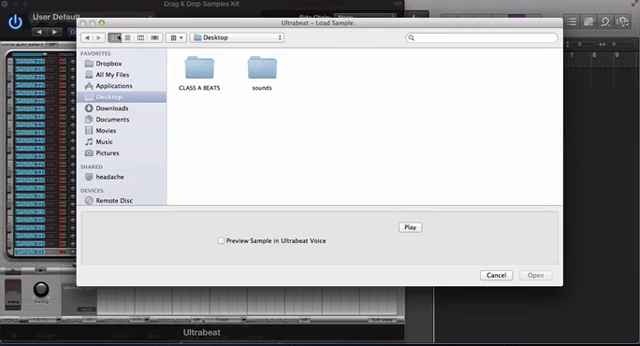
- Browse into the sounds folder and its kit subfolders toward the custom drum sample
double_click(252, 76)
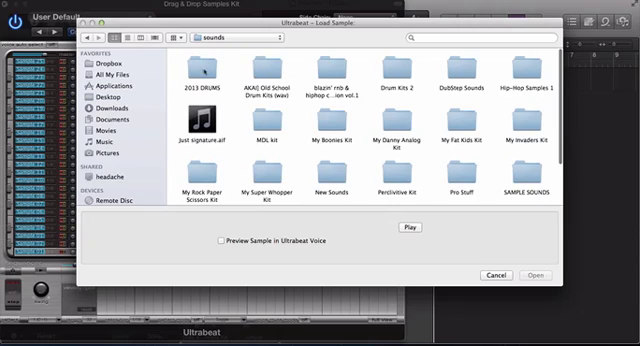
double_click(200, 76)
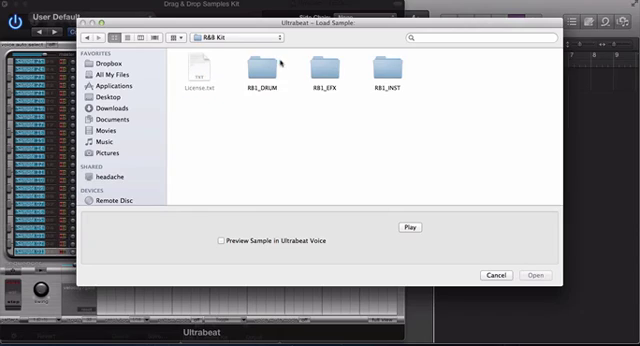
double_click(256, 76)
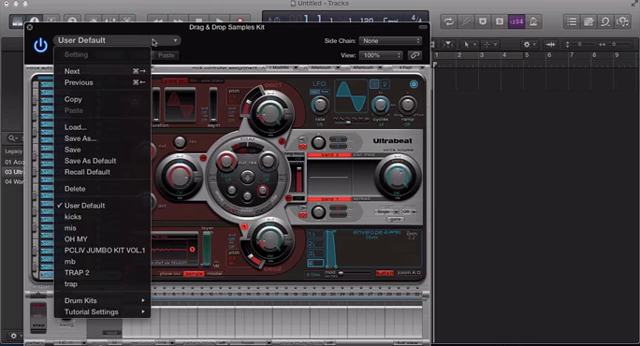
mouse_move(70, 78)
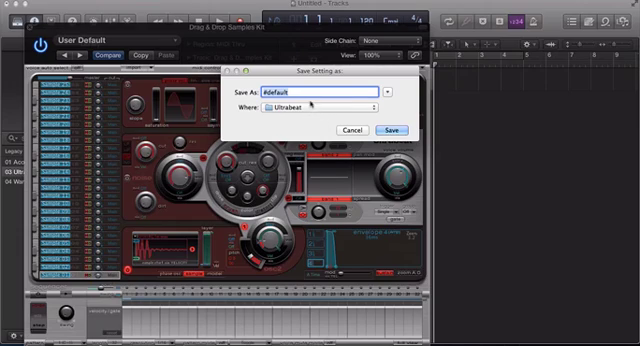
- Save the current Ultrabeat setting under the name 'kick'
left_click(300, 90)
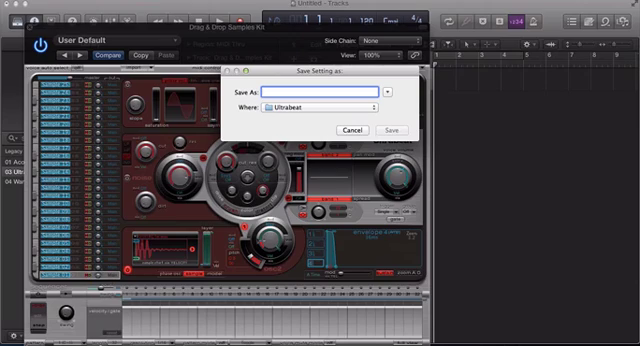
type("kick")
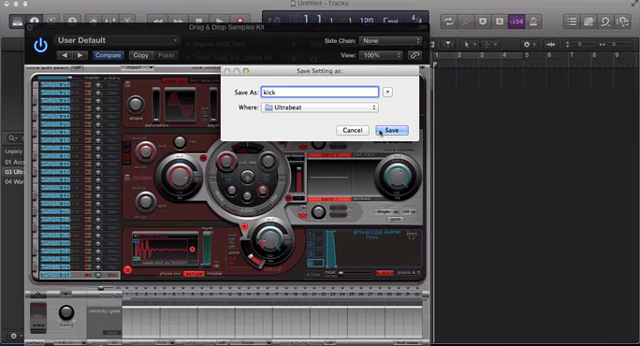
left_click(392, 130)
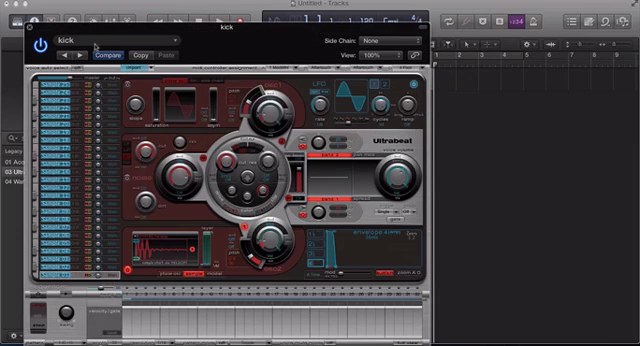